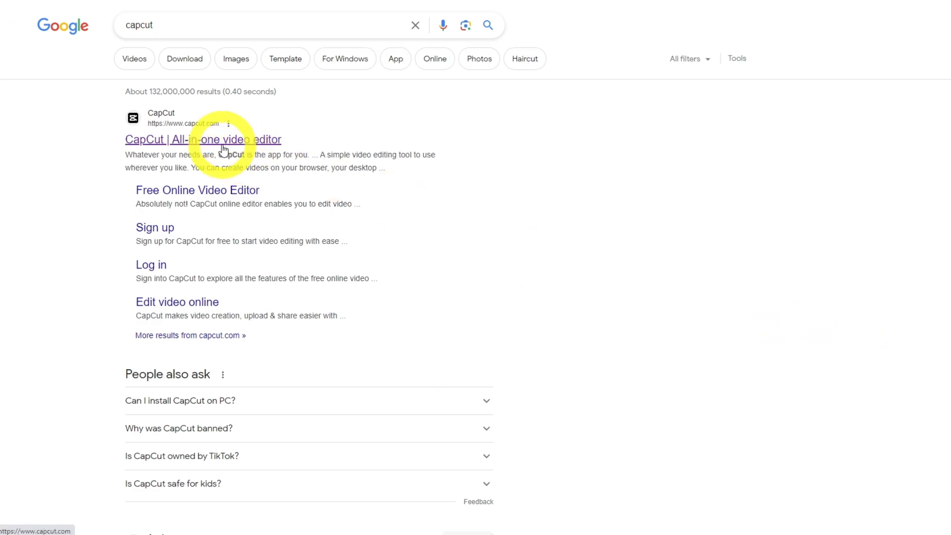
Step: Open the 'CapCut | All-in-one video editor' result from the Google search
click(203, 139)
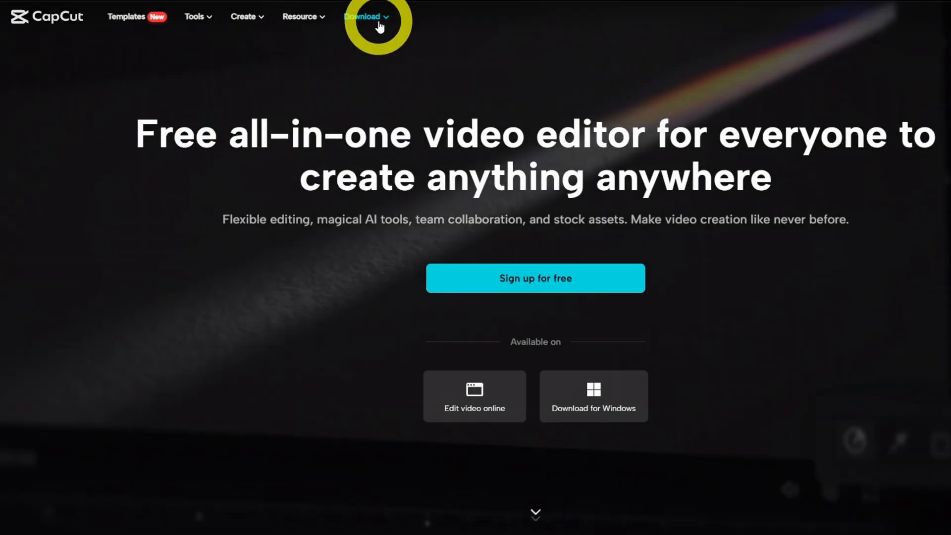
Step: Launch the CapCut desktop app and land on its Home project list
click(364, 17)
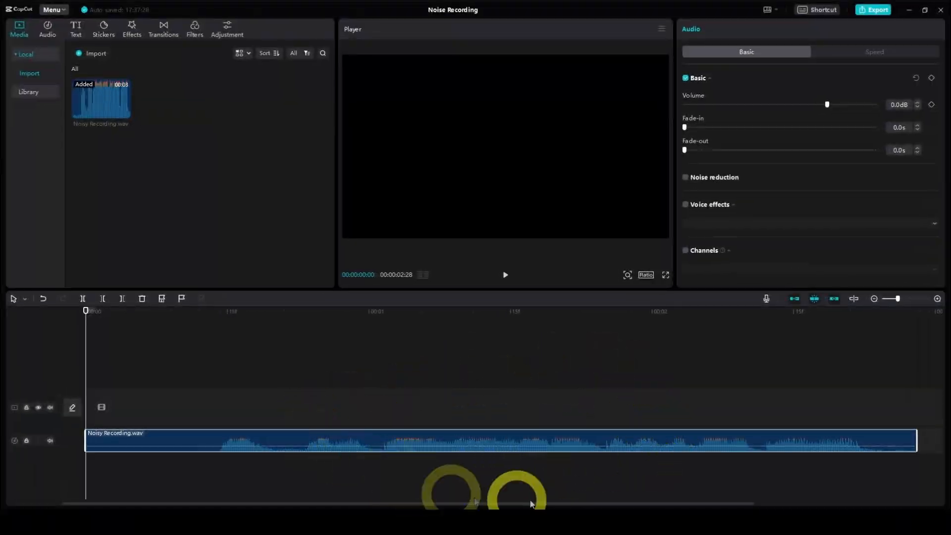
click(505, 275)
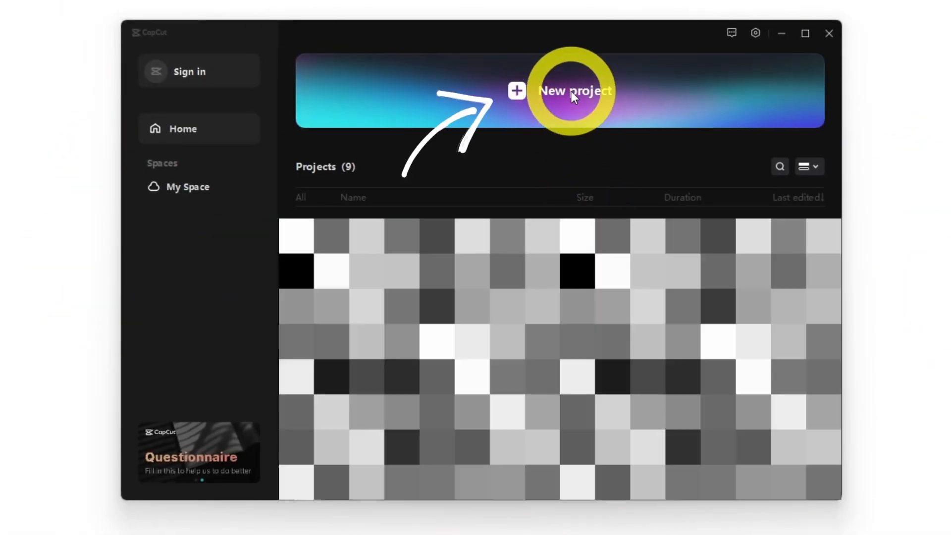
Step: Create a new project and import Noisy Recording.wav from the Noisy Recording folder
click(574, 91)
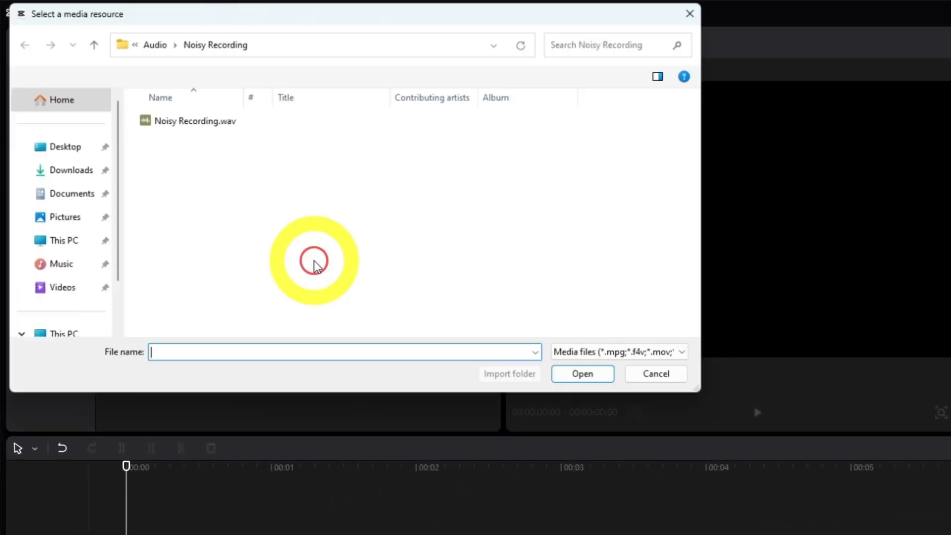
click(192, 120)
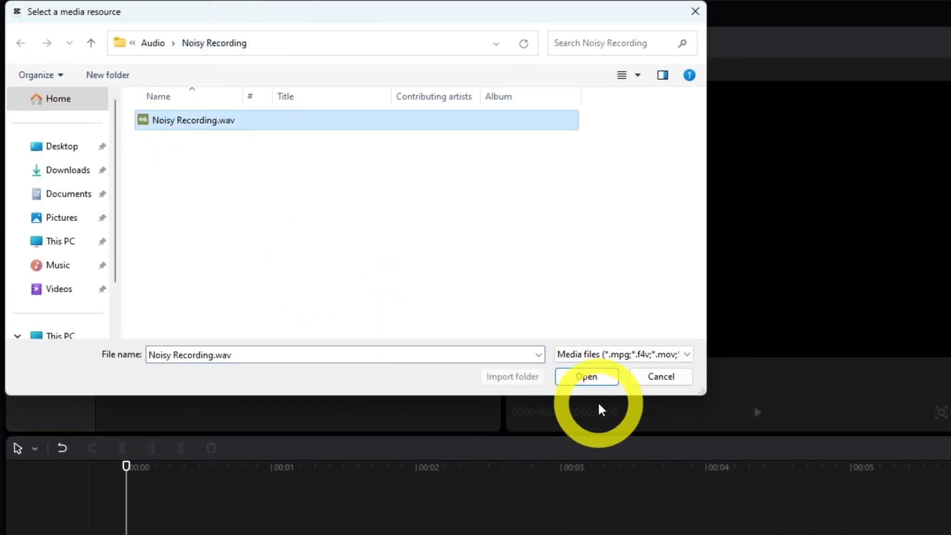
click(585, 376)
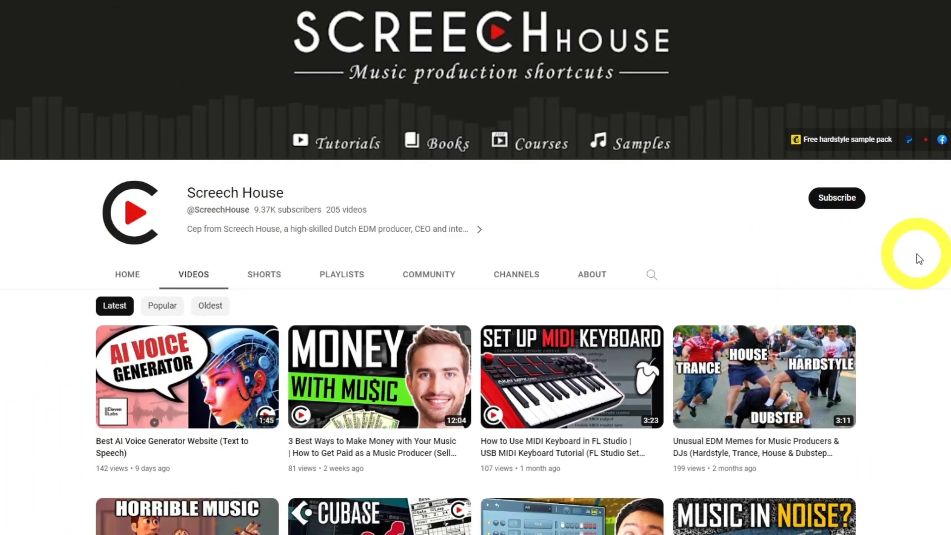
scroll(down, 3)
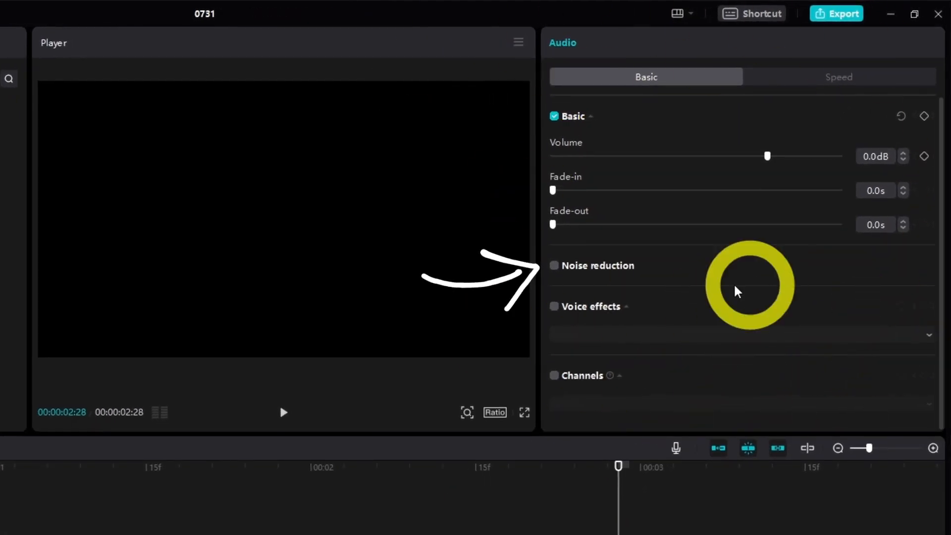
mouse_move(554, 270)
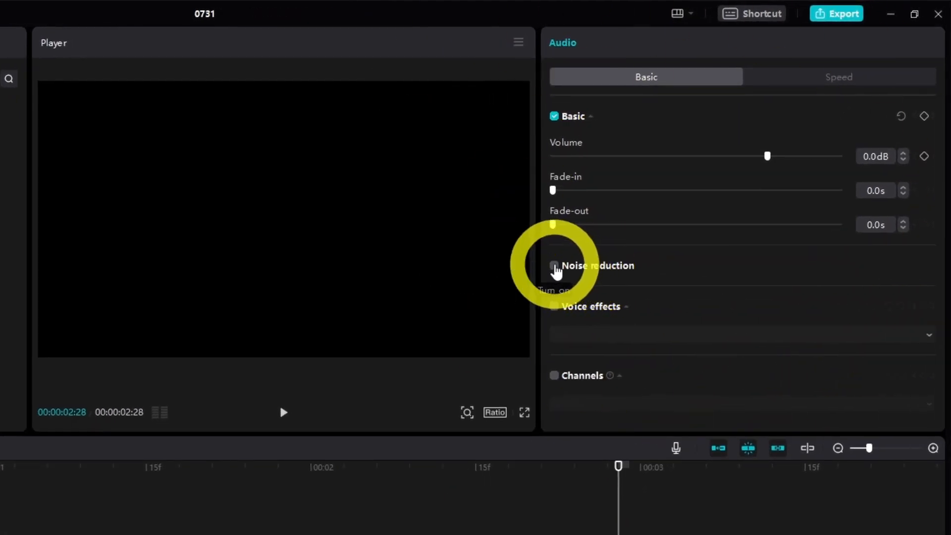
Step: Tick Noise reduction for Noisy Recording.wav and return the playhead to the start
click(553, 265)
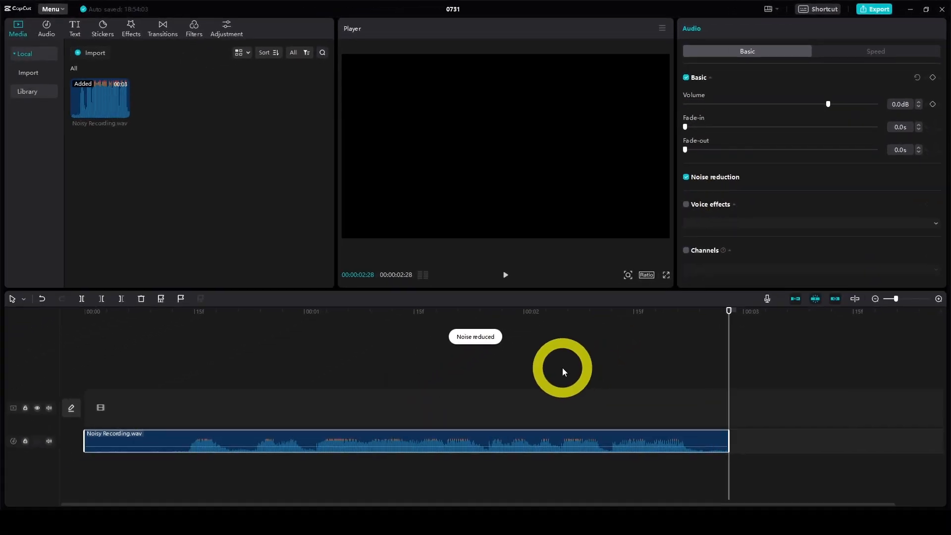
mouse_move(492, 360)
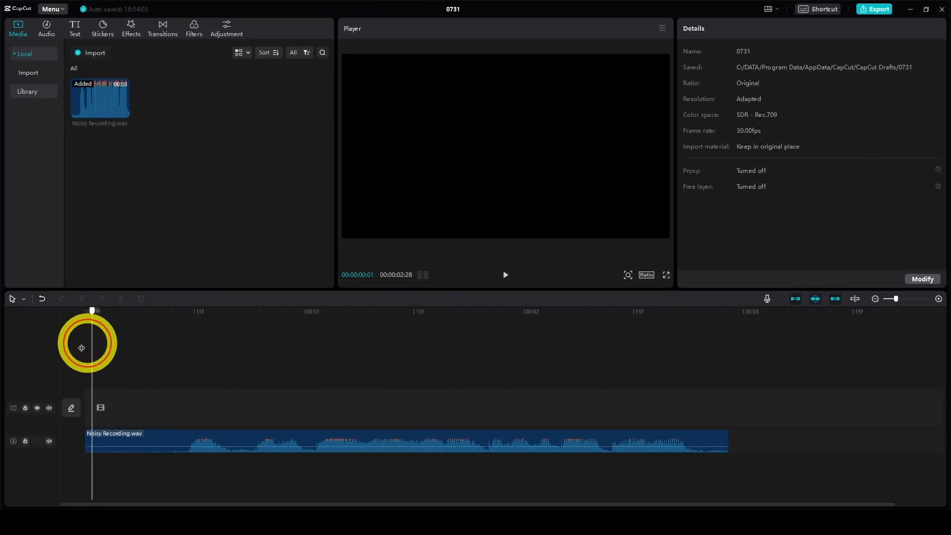
click(505, 275)
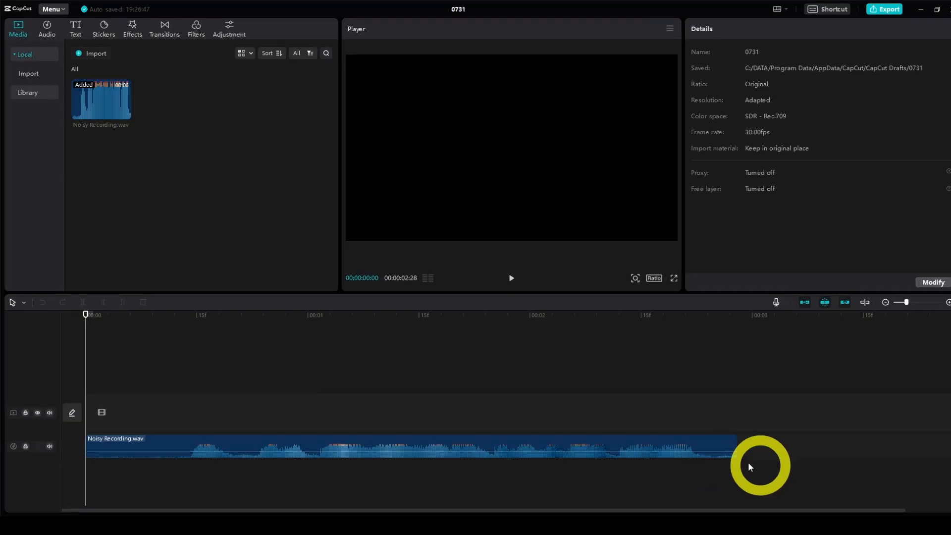
Step: Open File > Export and title the export 'Noisy recording'
click(52, 9)
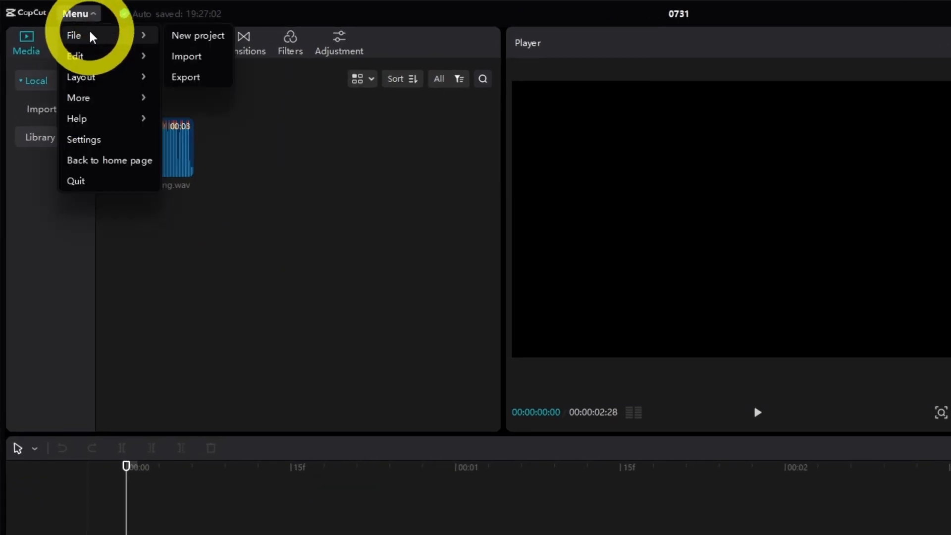
click(186, 77)
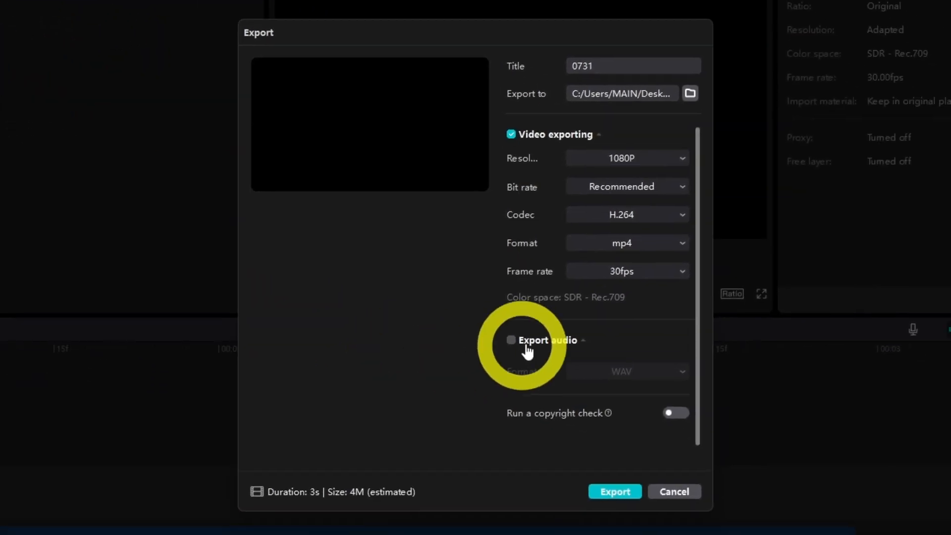
text(Noisy recording)
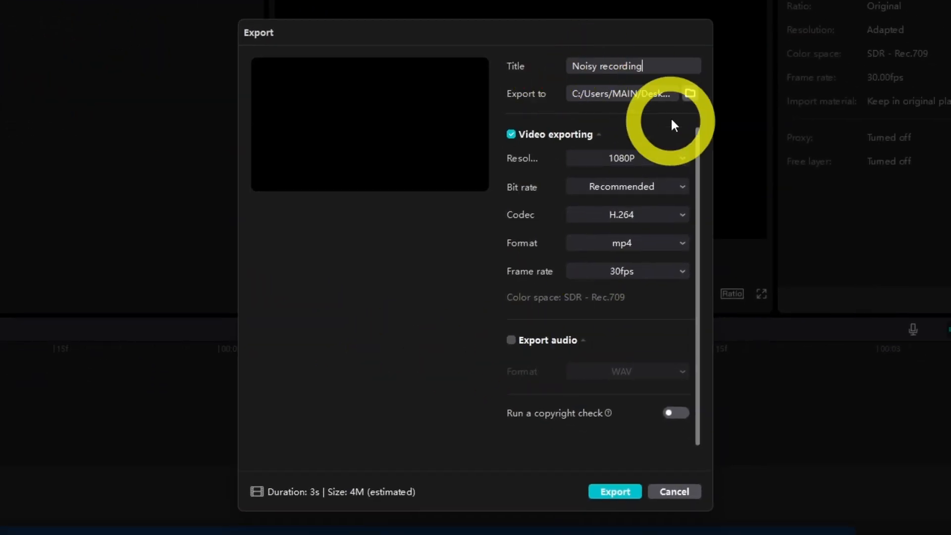
mouse_move(634, 195)
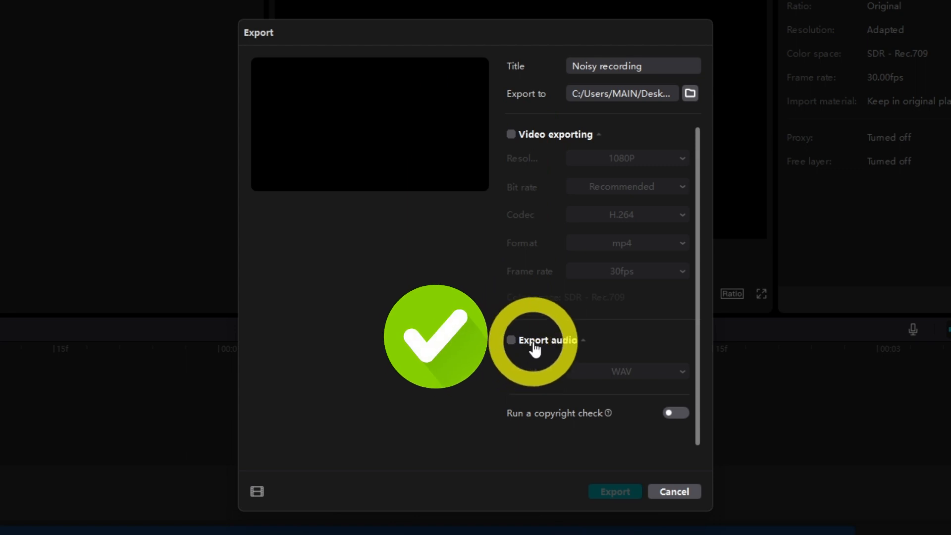
Step: Enable audio export in WAV format and export 'Noisy recording'
click(510, 340)
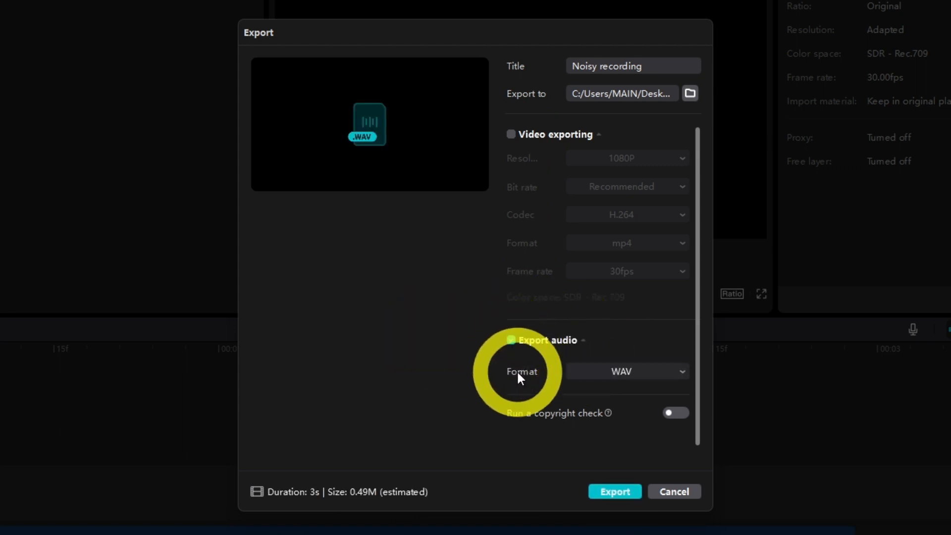
click(511, 339)
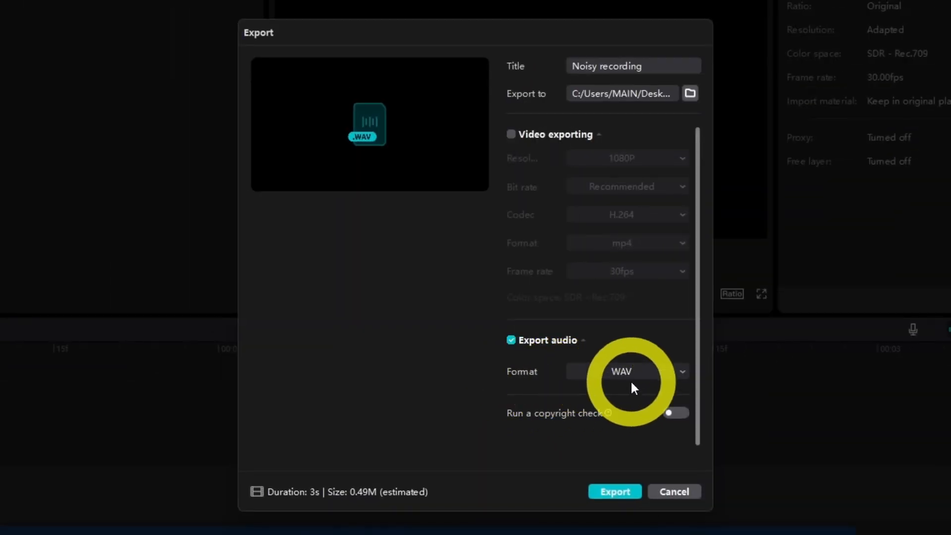
click(627, 371)
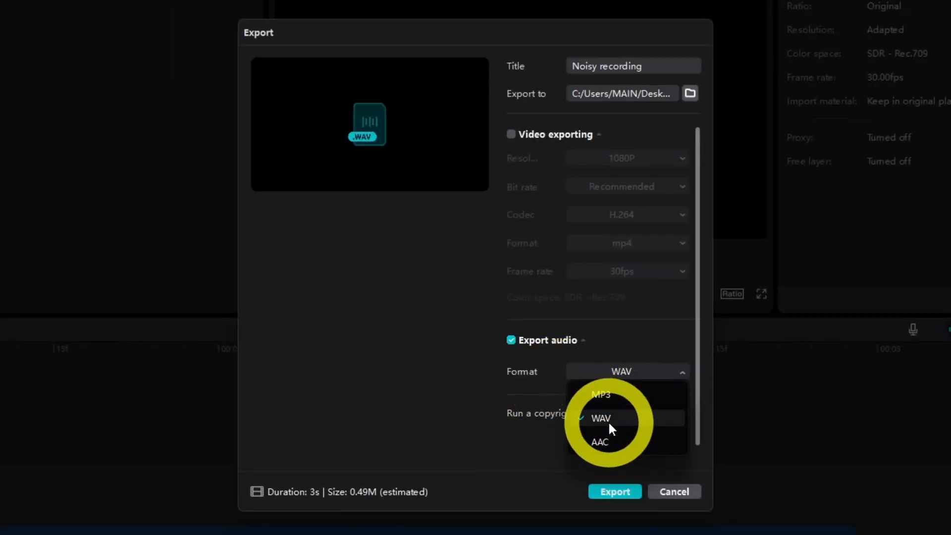
click(601, 418)
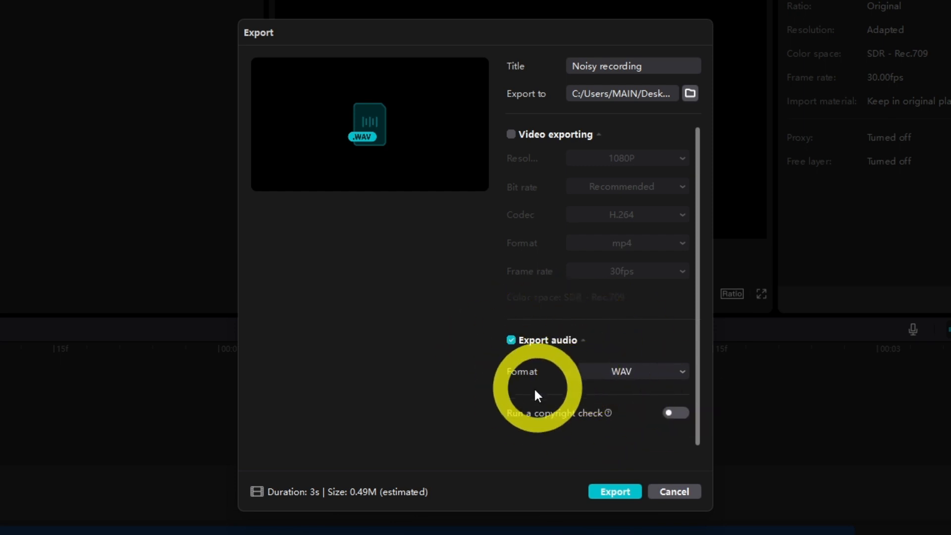
click(614, 491)
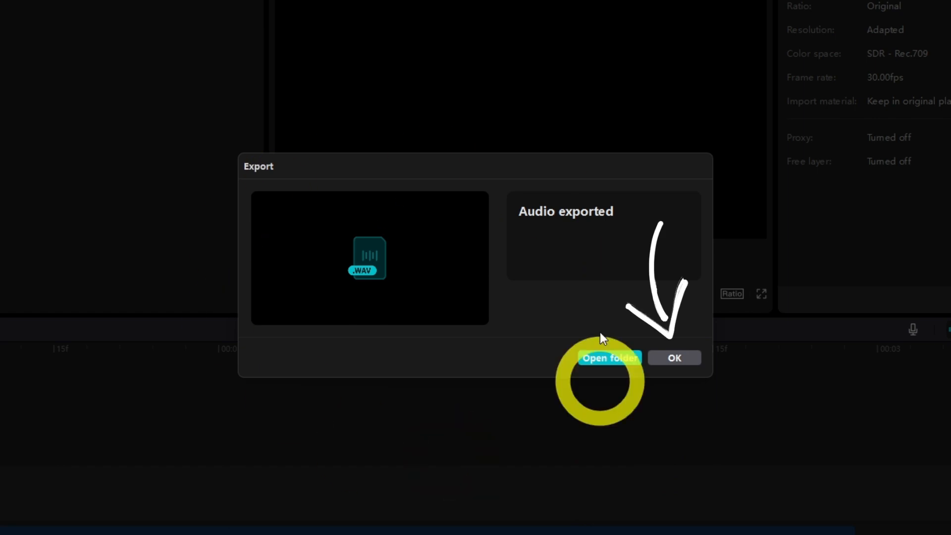
Step: Dismiss the 'Audio exported' confirmation with OK
click(674, 358)
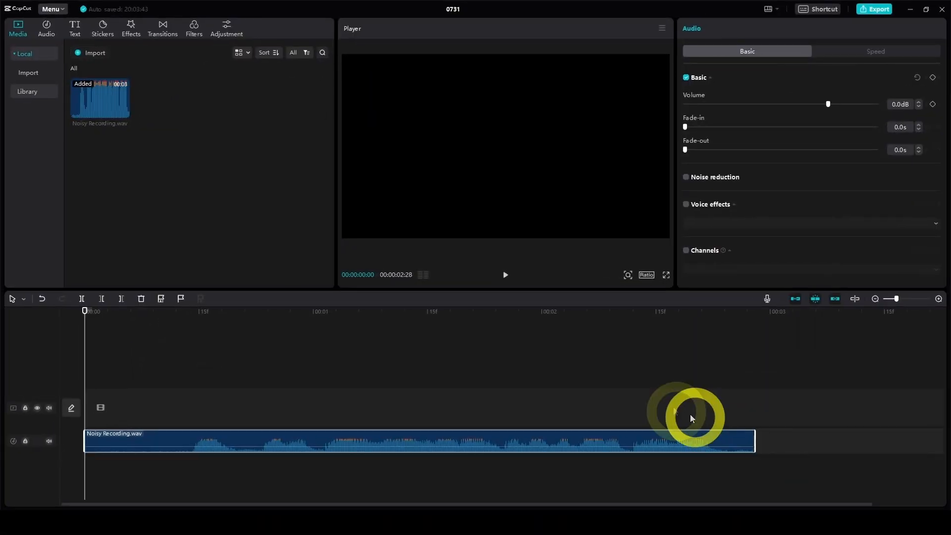
mouse_move(506, 277)
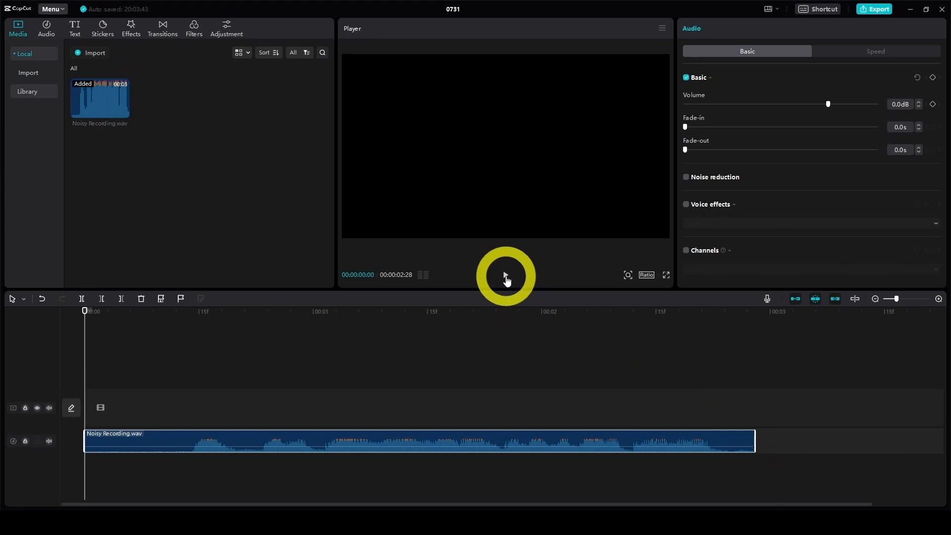